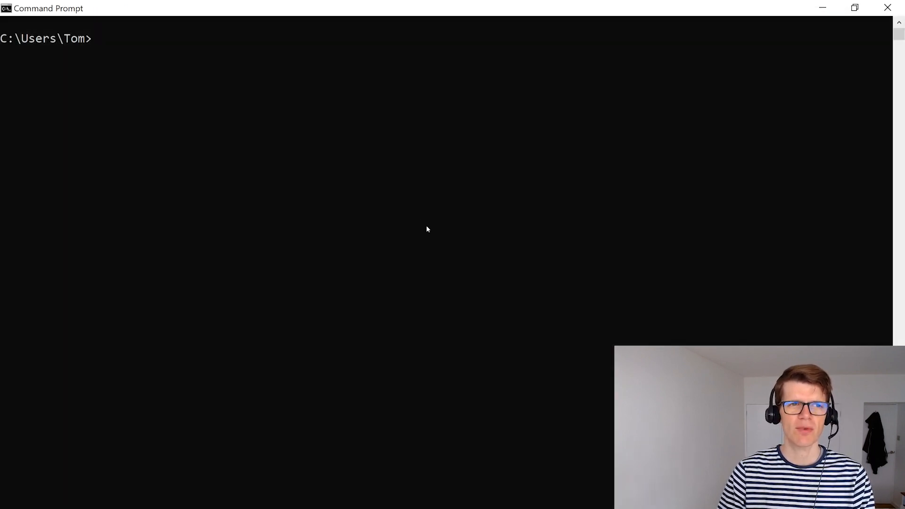
# Run a detached portainer/portainer container named portainer on port 9000 with docker.sock mounted.
pyautogui.write('docker run -d -p 9000:9000 --name portainer -v "/var/run/docker.sock:/var/run/docker.sock" portainer/portainer')
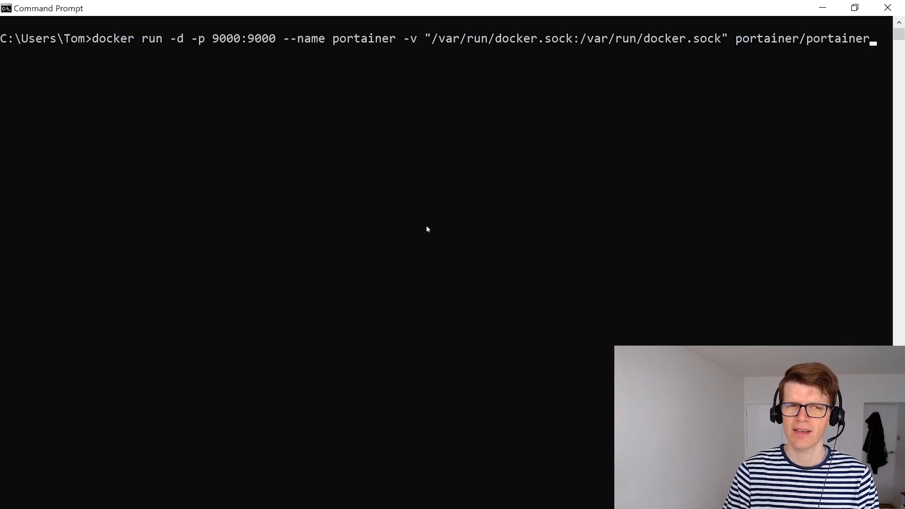
pyautogui.press('Return')
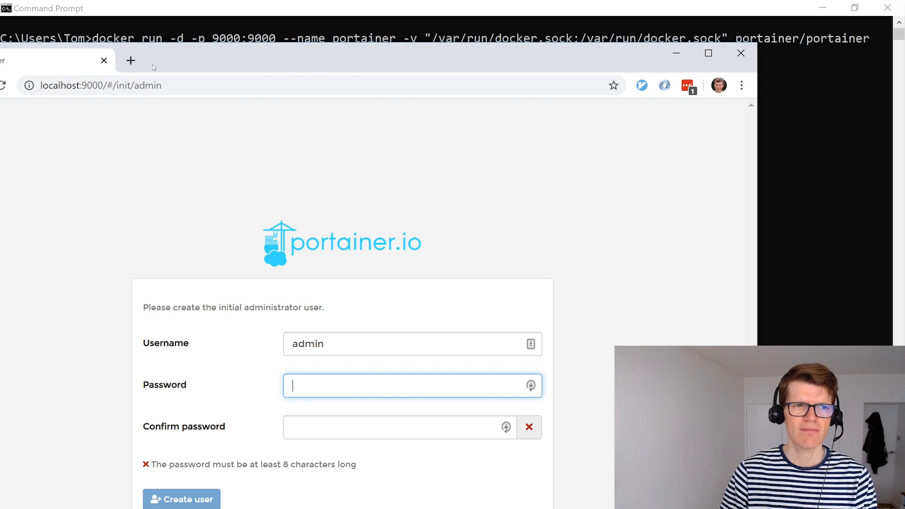
# Create the Portainer admin user and connect it to the Local Docker environment.
pyautogui.click(709, 53)
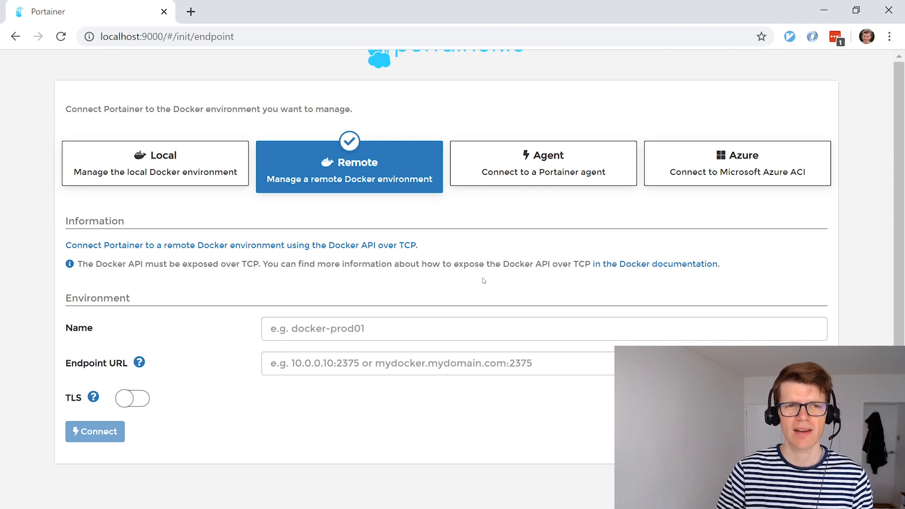
pyautogui.moveTo(160, 183)
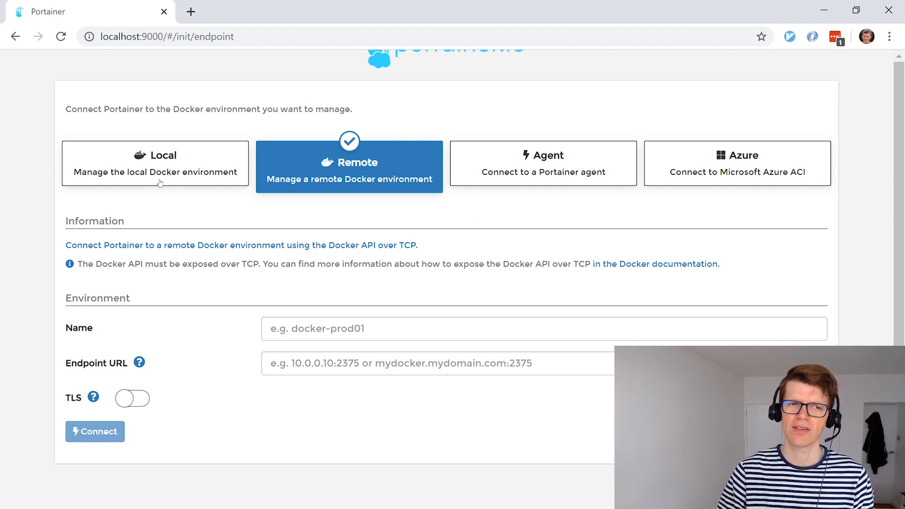
pyautogui.click(154, 163)
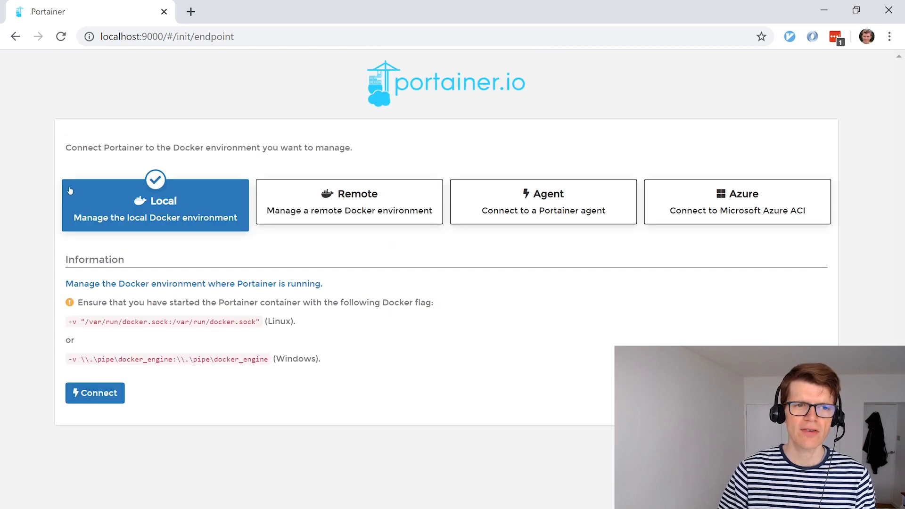
pyautogui.moveTo(156, 202)
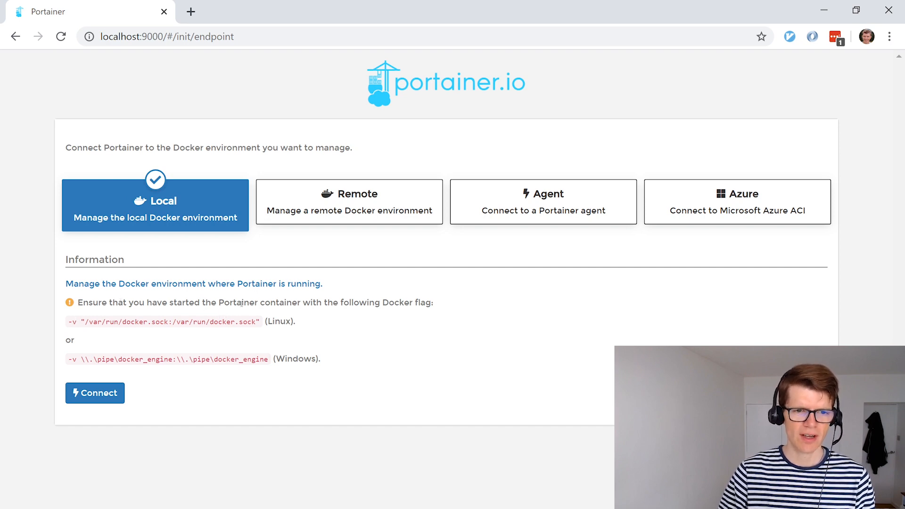
pyautogui.moveTo(165, 331)
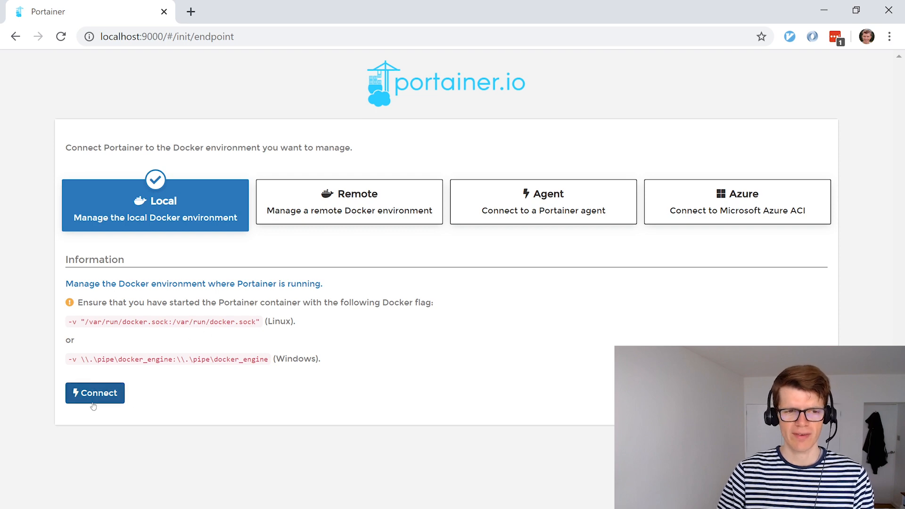
pyautogui.click(95, 394)
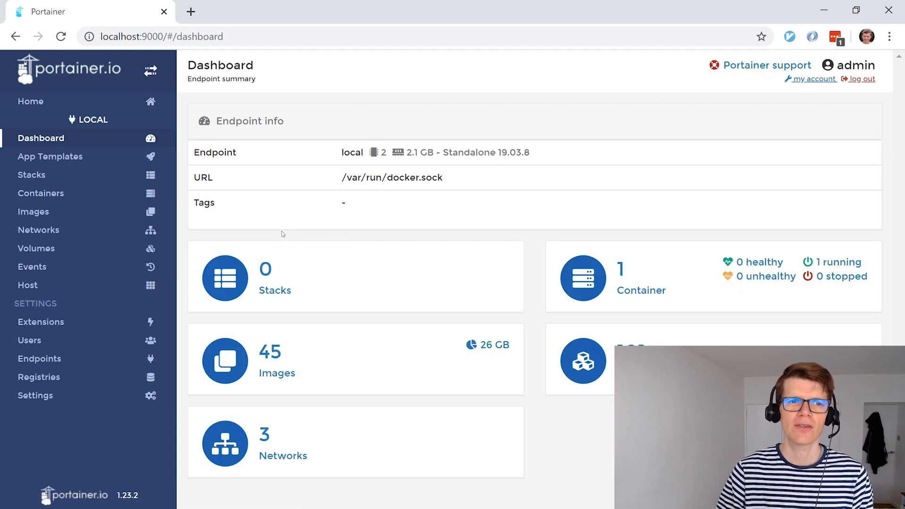
# Show the Containers list with the running portainer container on port 9000.
pyautogui.click(40, 193)
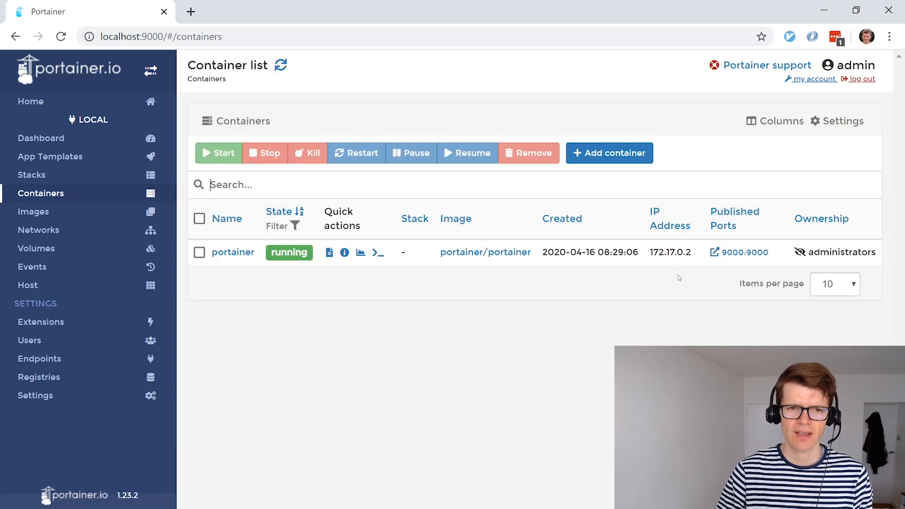
pyautogui.moveTo(484, 305)
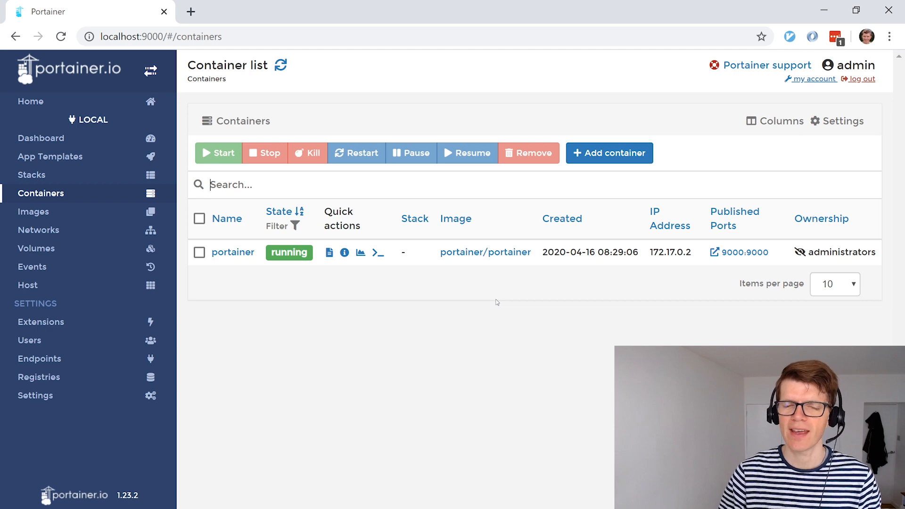
pyautogui.moveTo(415, 218)
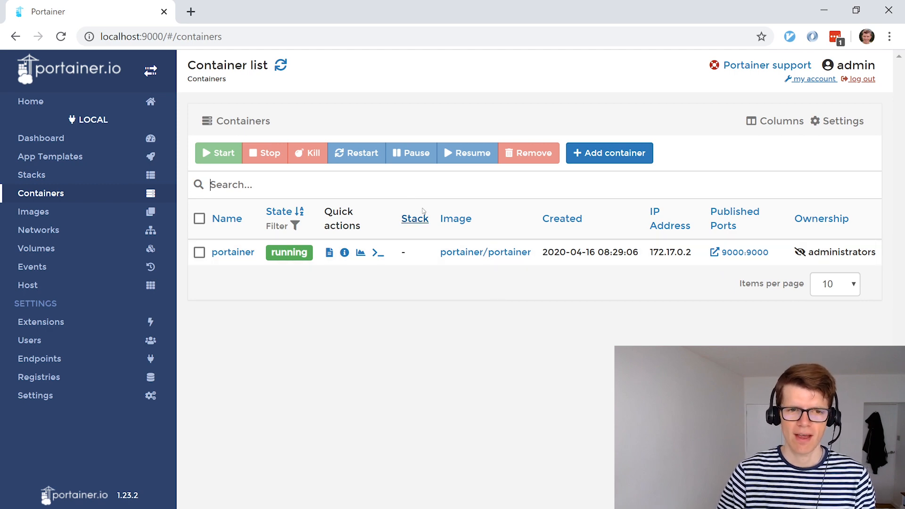
pyautogui.moveTo(223, 288)
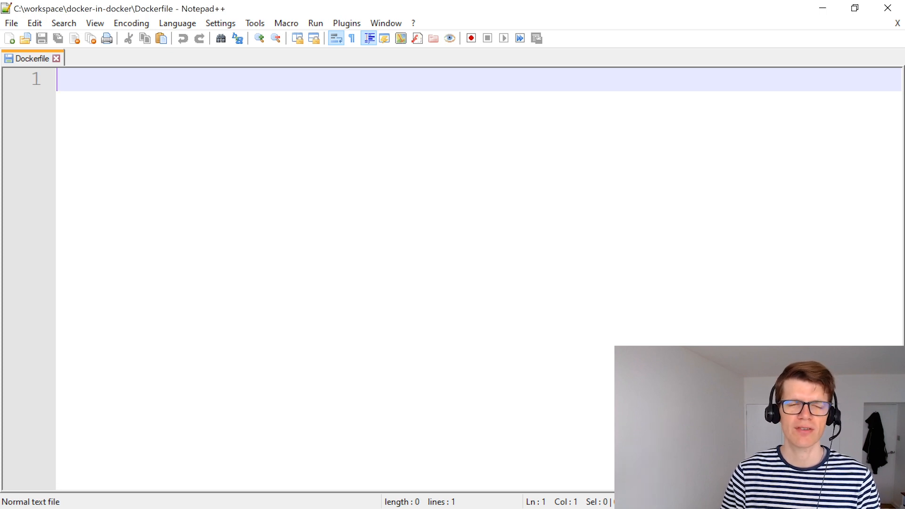
# Write a Dockerfile with FROM alpine and RUN apk add docker.
pyautogui.write('FROM alpine')
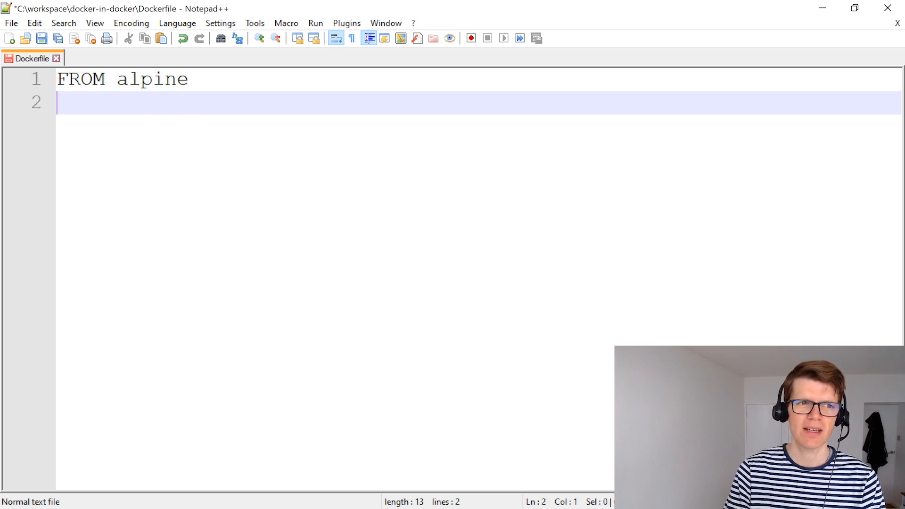
pyautogui.write('RUN')
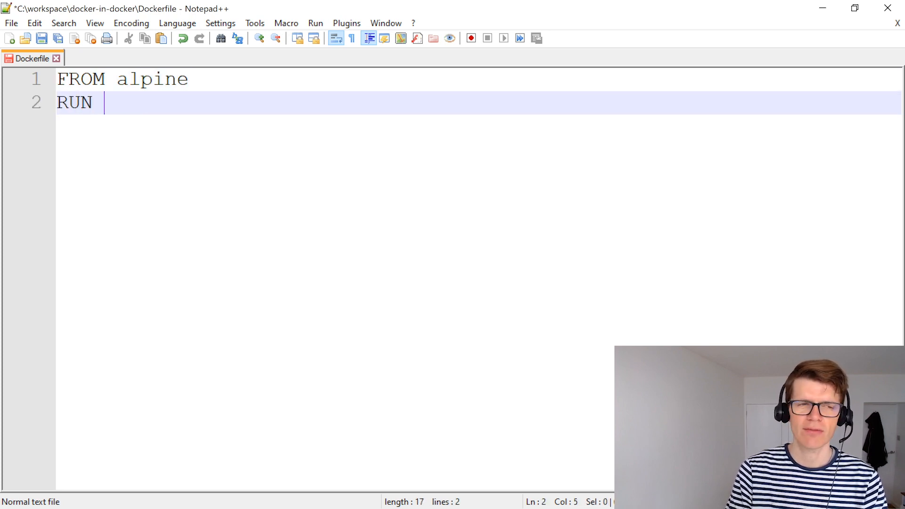
pyautogui.write('apk add doc')
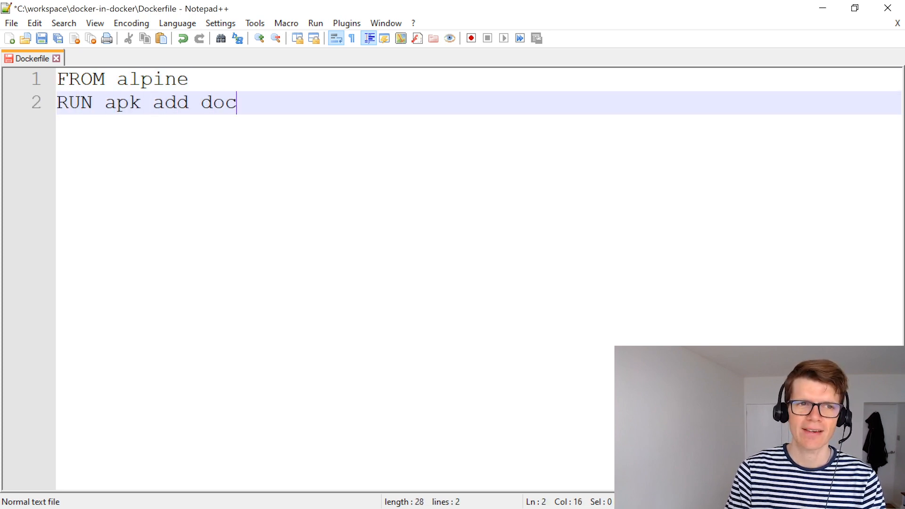
pyautogui.write('ker')
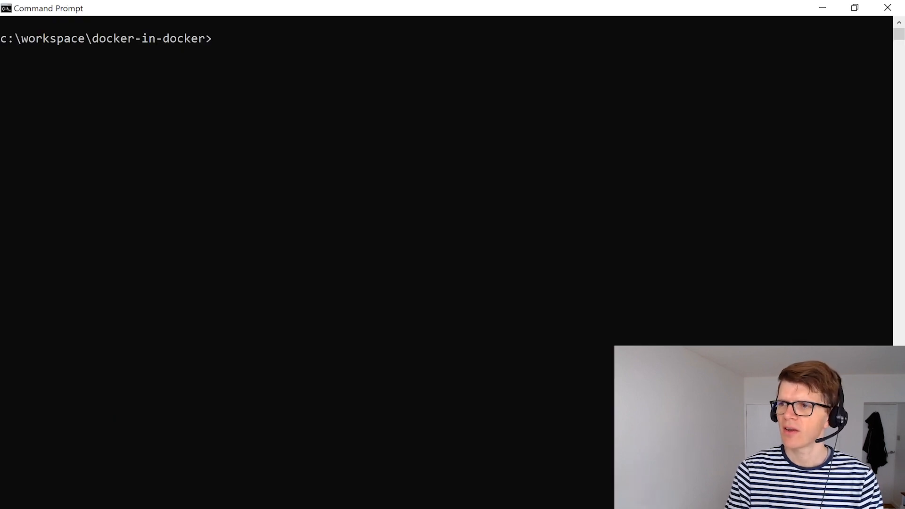
# Build the current directory into an image tagged docker-in-docker.
pyautogui.write('docker build --')
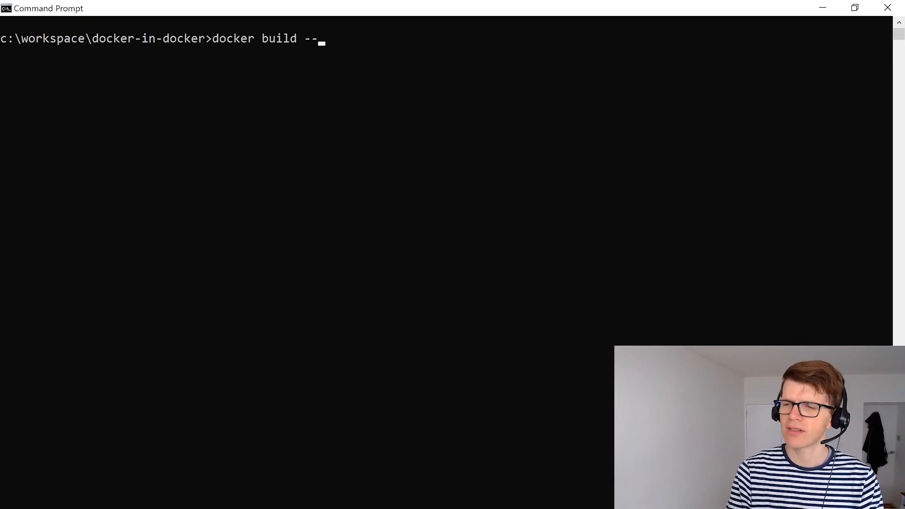
pyautogui.write('tag docker-')
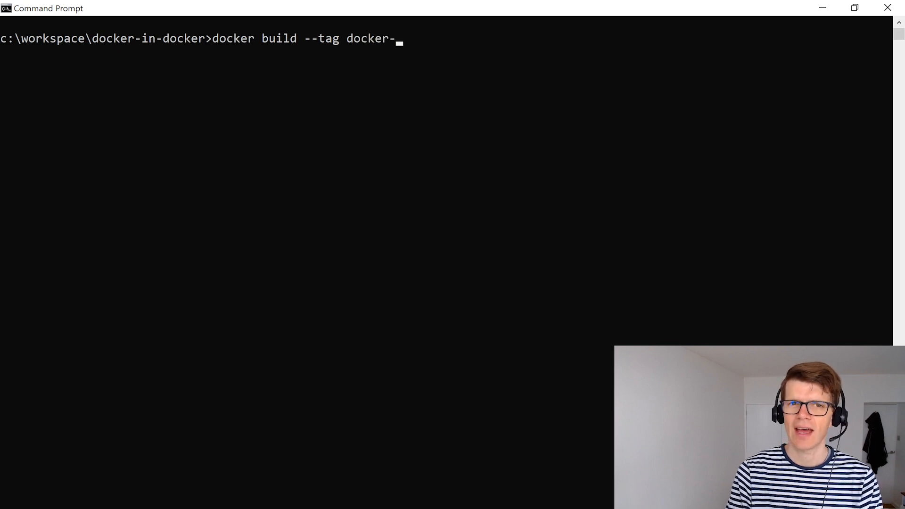
pyautogui.write('in-docker .')
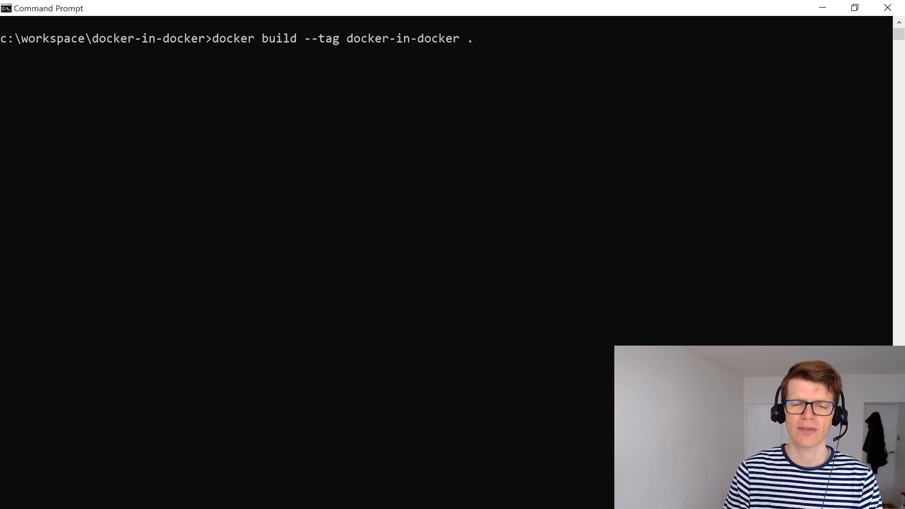
pyautogui.press('Return')
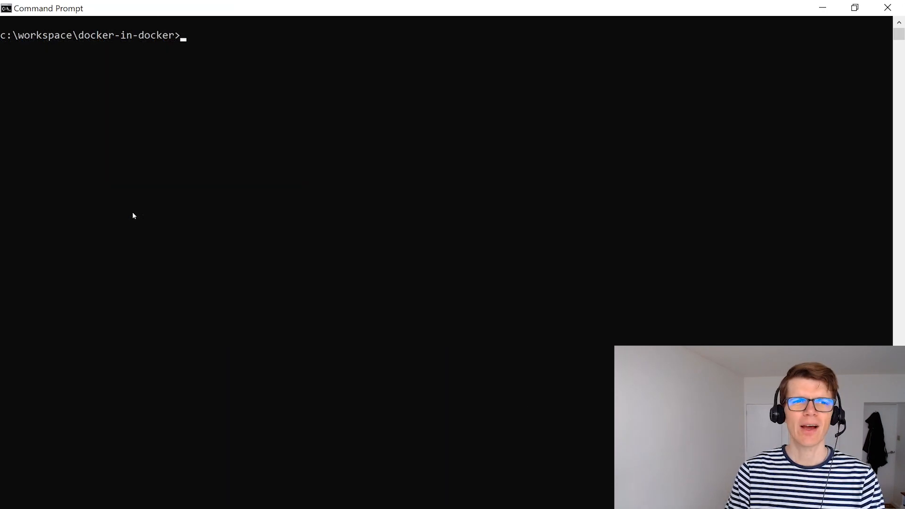
# Run docker-in-docker with --rm and docker.sock mounted, executing /bin/sh -c "docker ps".
pyautogui.write('docker run --rm -v "/var/run/docker.sock:/var/run/docker.sock" docker-in-docker')
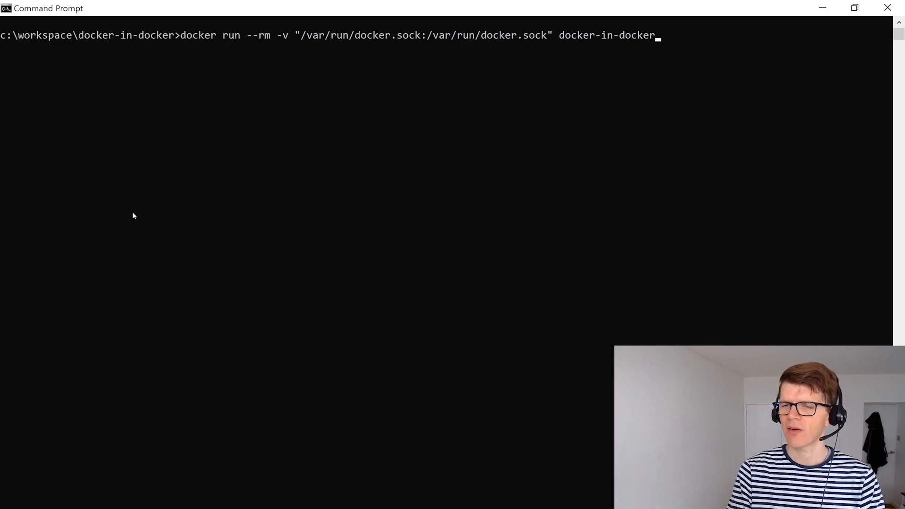
pyautogui.write('/bin/sh')
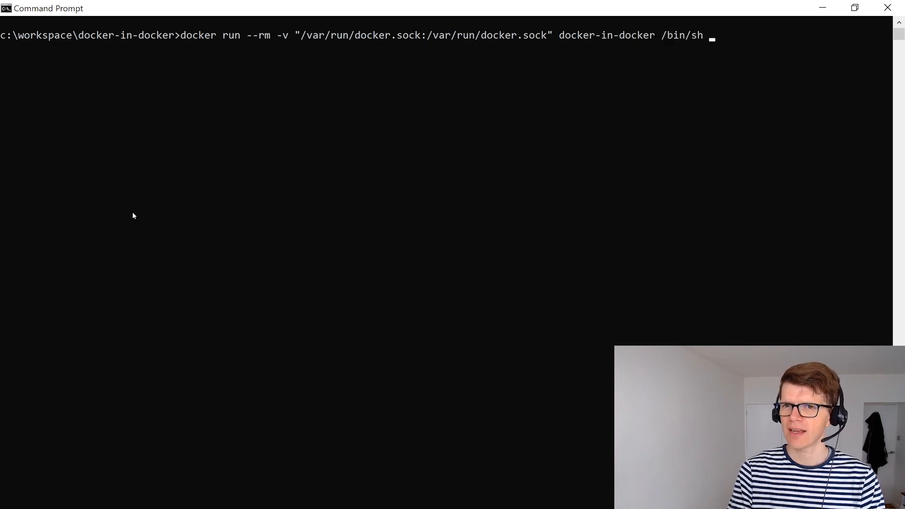
pyautogui.write('-c "')
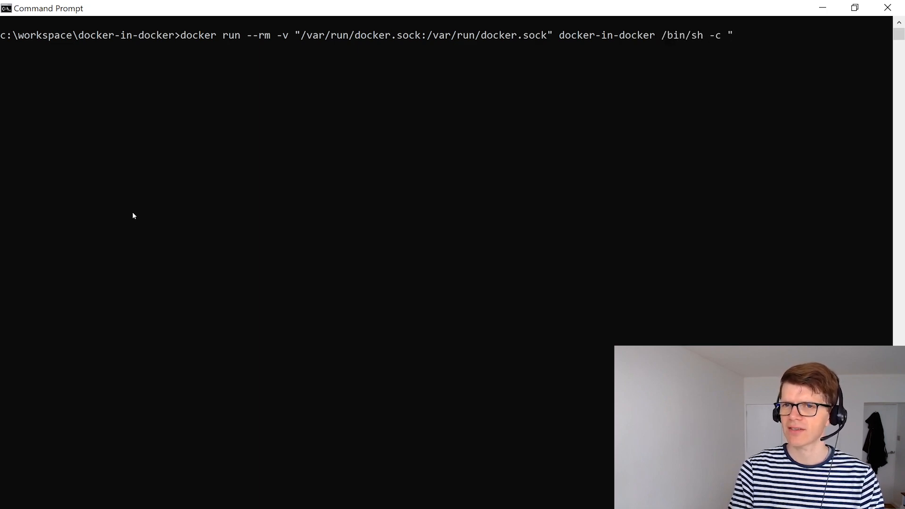
pyautogui.write('d')
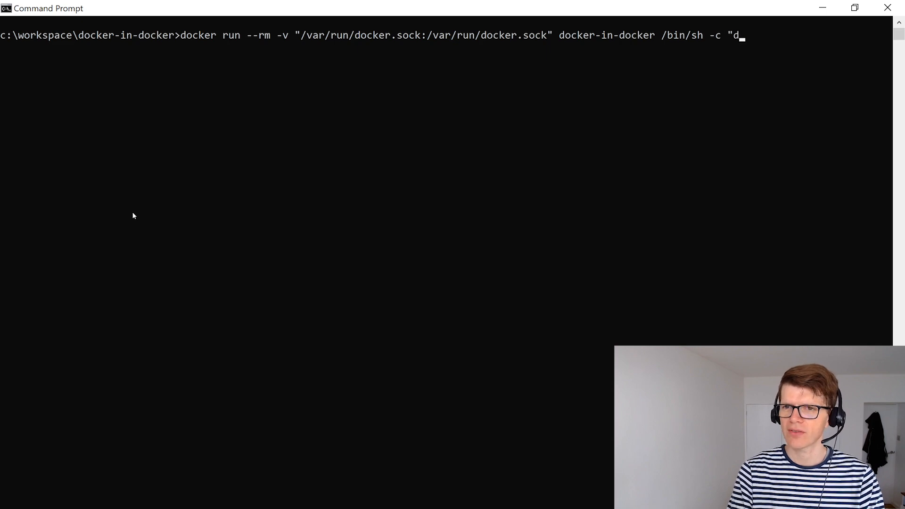
pyautogui.write('ocker ps"')
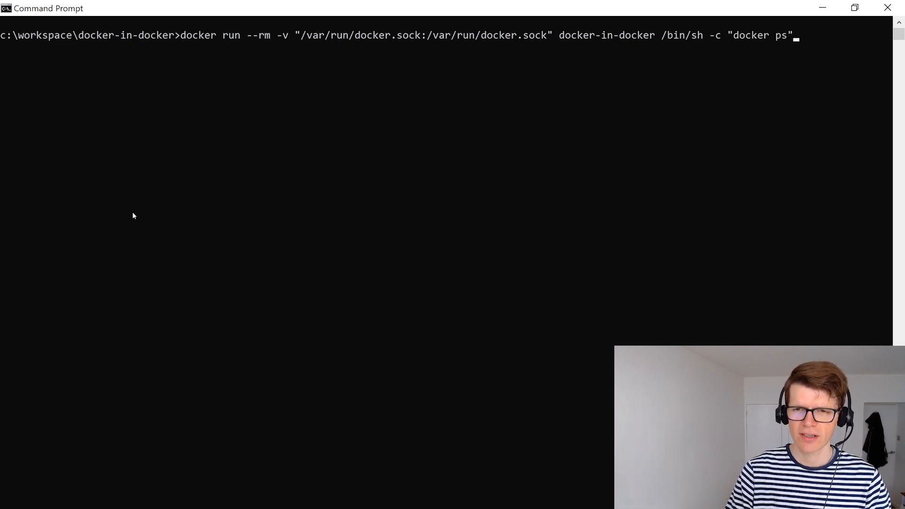
pyautogui.press('Return')
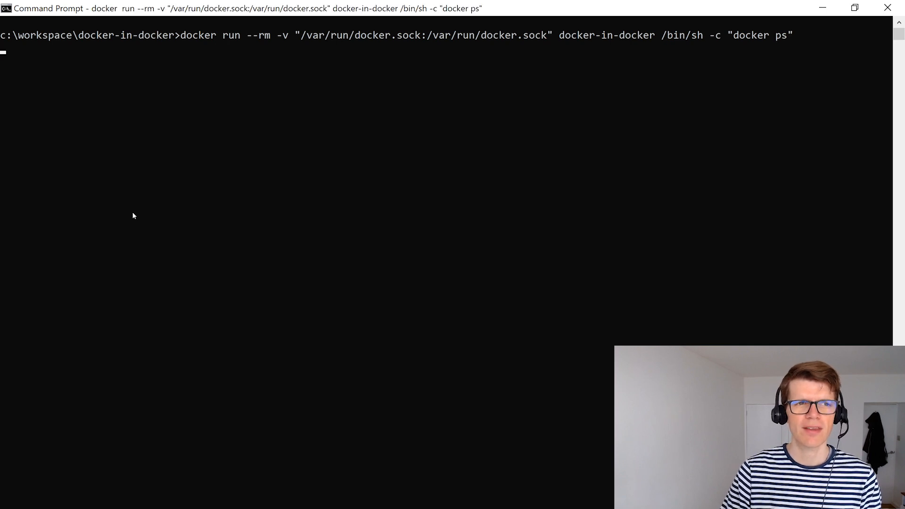
pyautogui.press('Return')
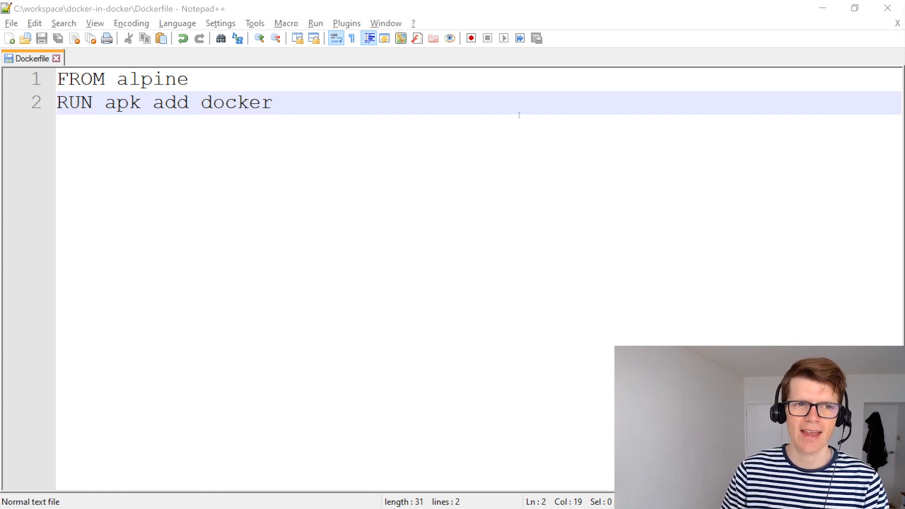
# Add RUN adduser -D tom and USER tom to the Dockerfile.
pyautogui.write('RUN')
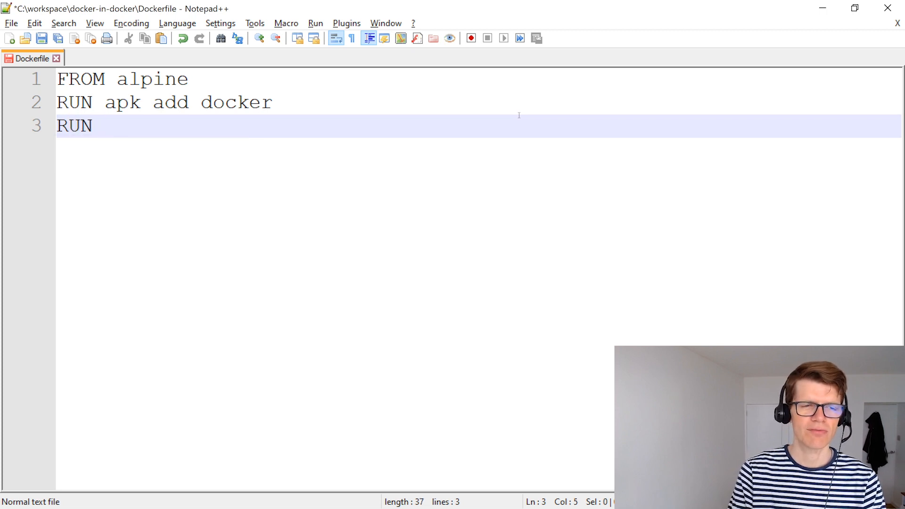
pyautogui.write('adduser')
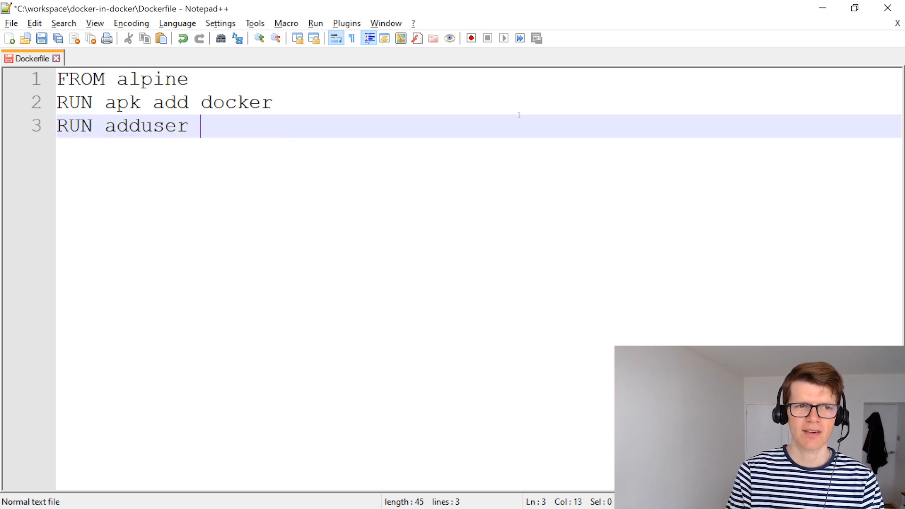
pyautogui.write('-D tom')
pyautogui.write('USER')
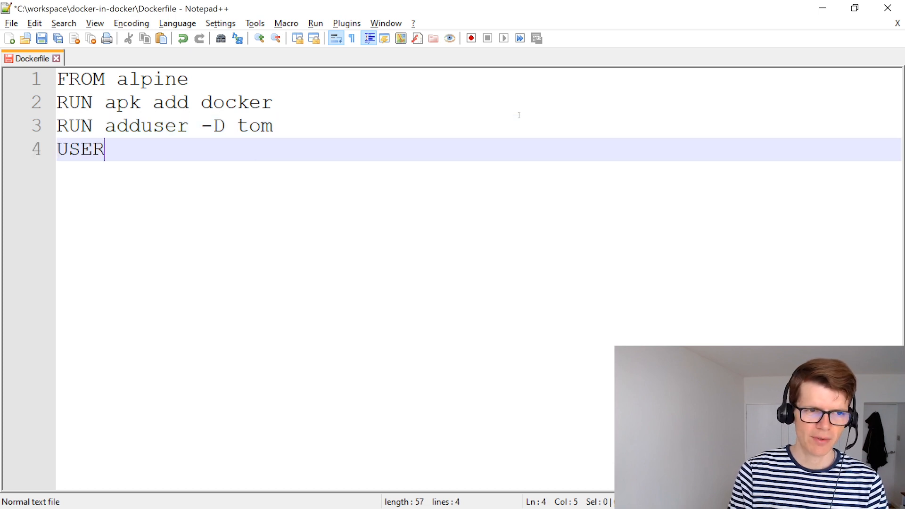
pyautogui.write('tom')
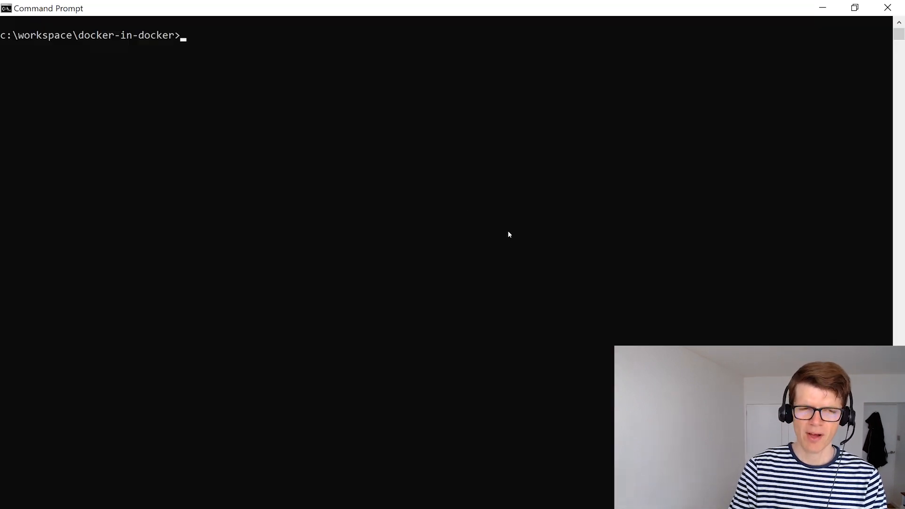
# Build docker-in-docker-non-root and run docker ps in it with docker.sock mounted.
pyautogui.write('docker build --tag docker-in-docker-non-root .')
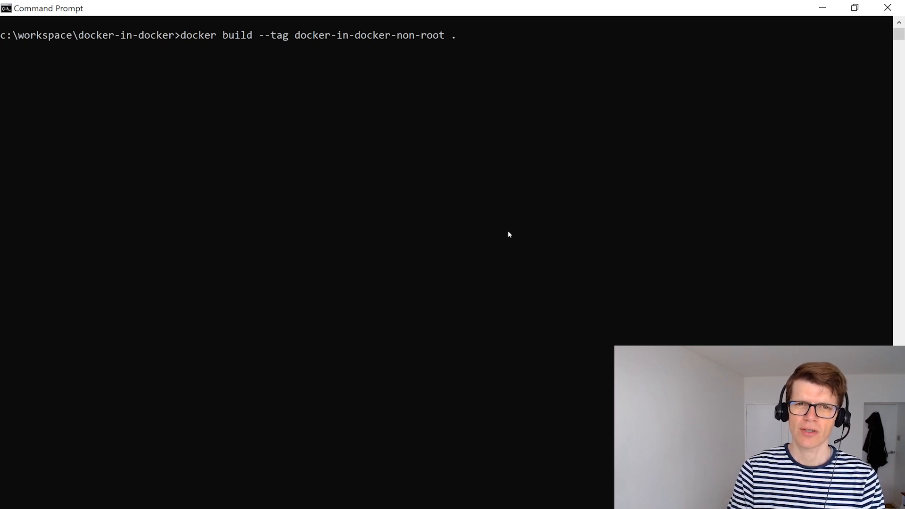
pyautogui.press('Return')
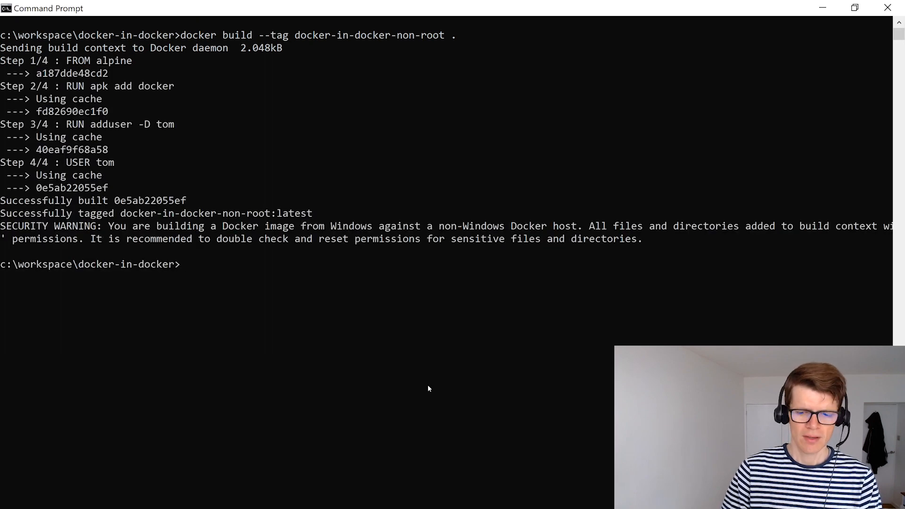
pyautogui.write('docker run --rm -v "/var/run/docker.sock:/var/run/docker.sock" docker-in-docker-non-root /bin/sh -c "docker ps"')
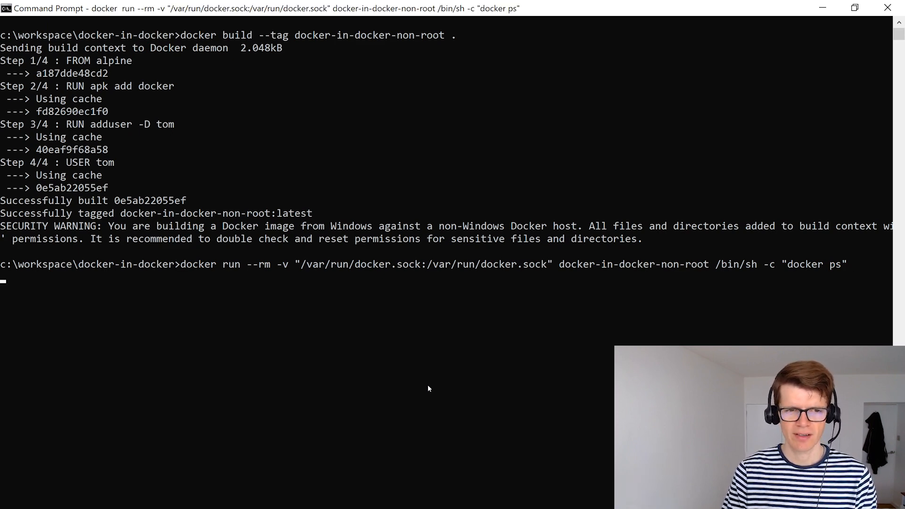
pyautogui.press('Return')
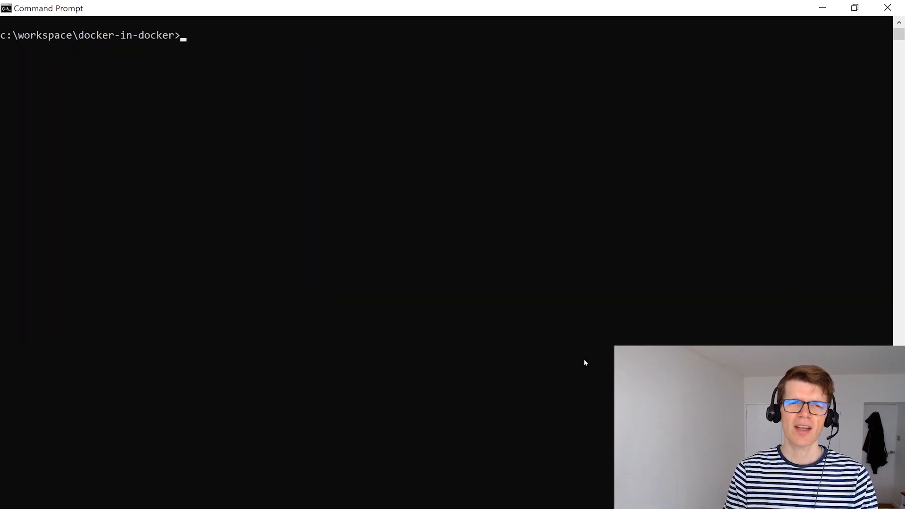
# Run ls -l /var/run/docker.sock in the non-root container, showing root ownership and group.
pyautogui.write('docker run --rm -v "/var/run/docker.sock:/var/run/docker.sock" docker-in-docker-non-root /bin/sh -c "docker ps"')
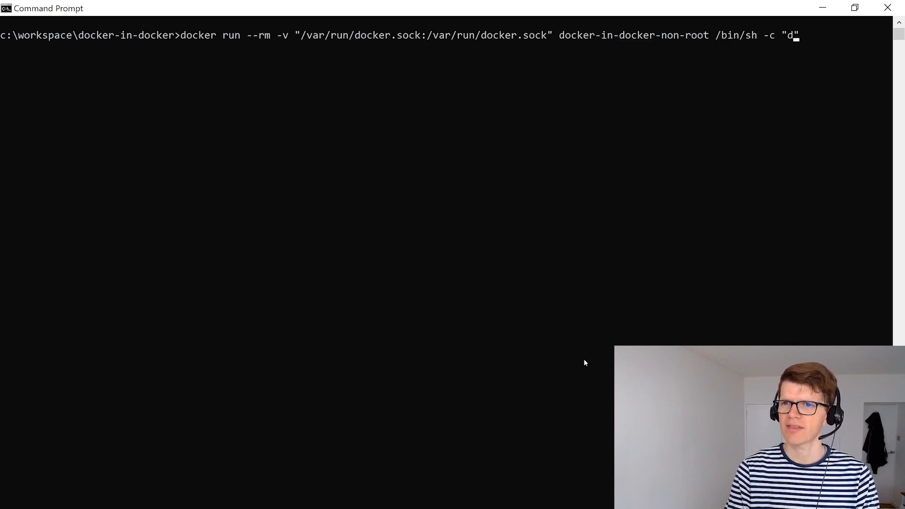
pyautogui.write('ls -l /')
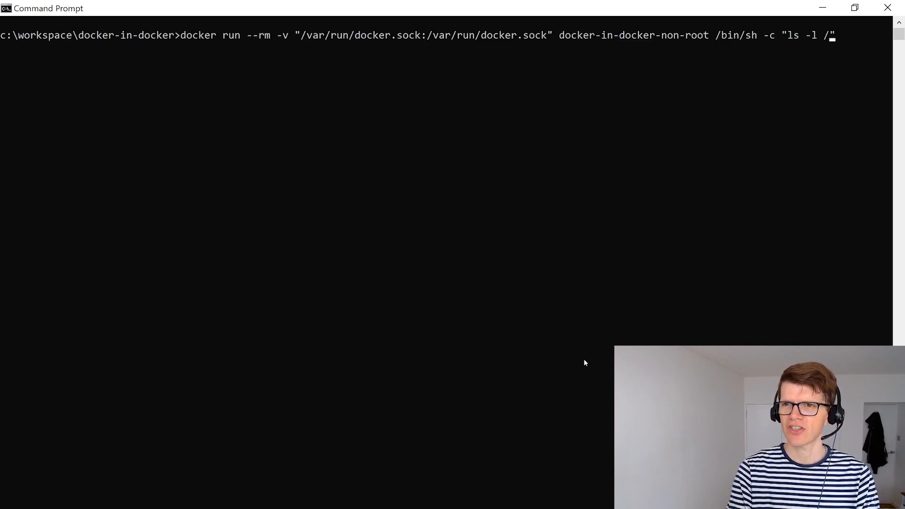
pyautogui.write('var/r')
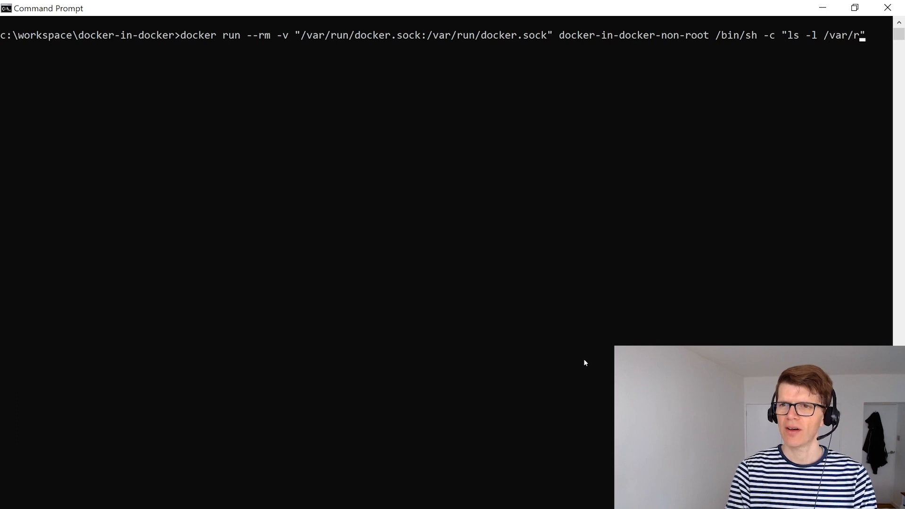
pyautogui.write('un/doc')
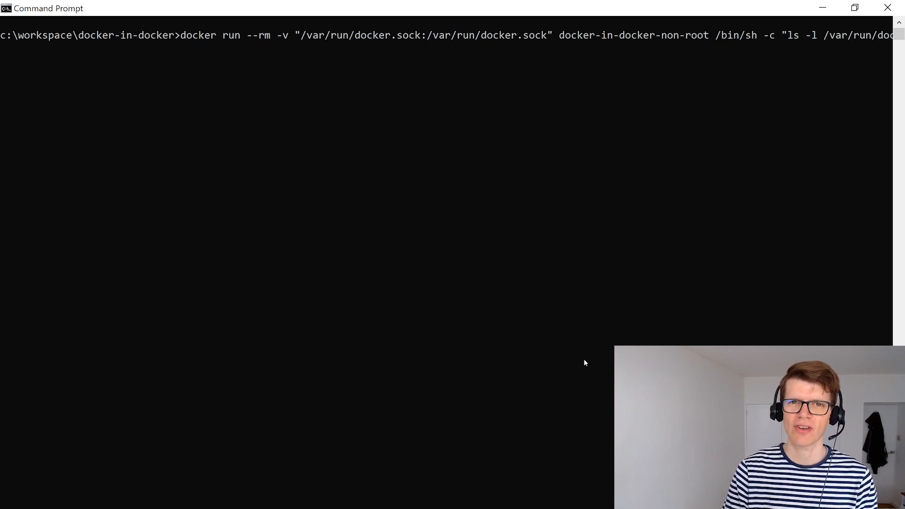
pyautogui.press('Return')
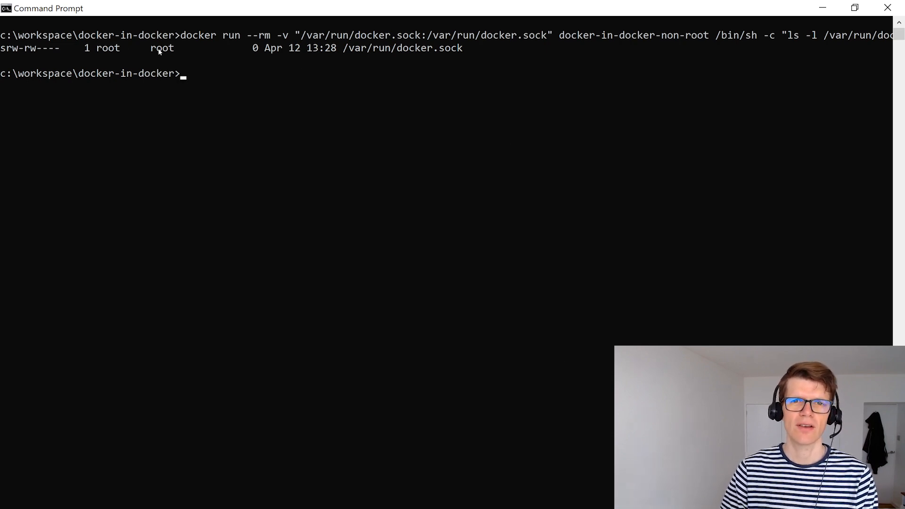
pyautogui.moveTo(174, 56)
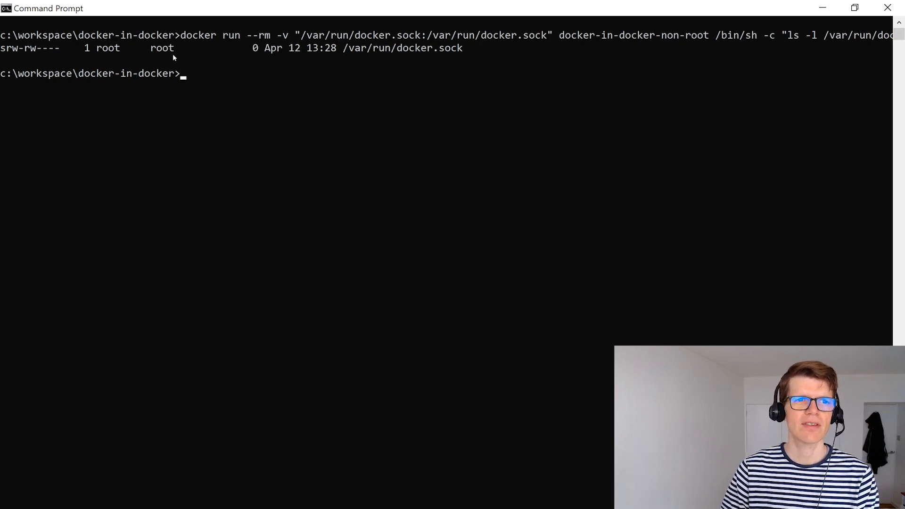
pyautogui.click(260, 111)
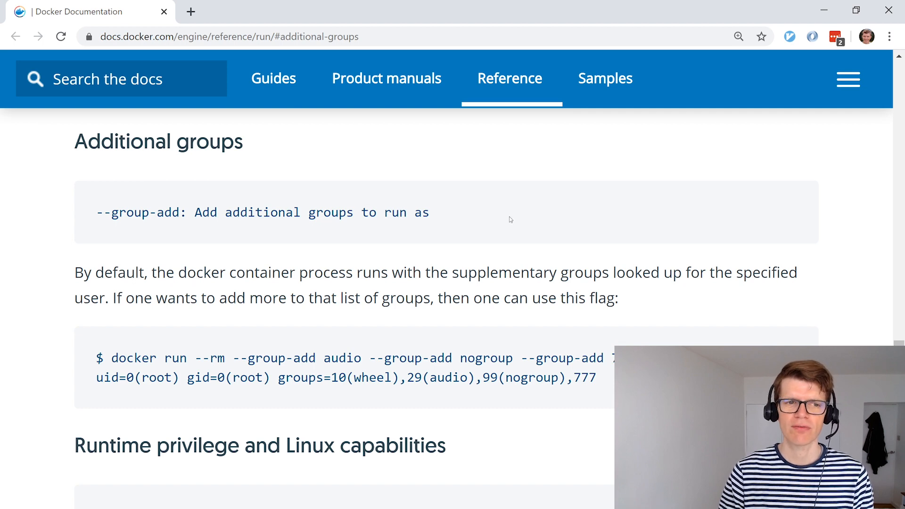
pyautogui.moveTo(503, 227)
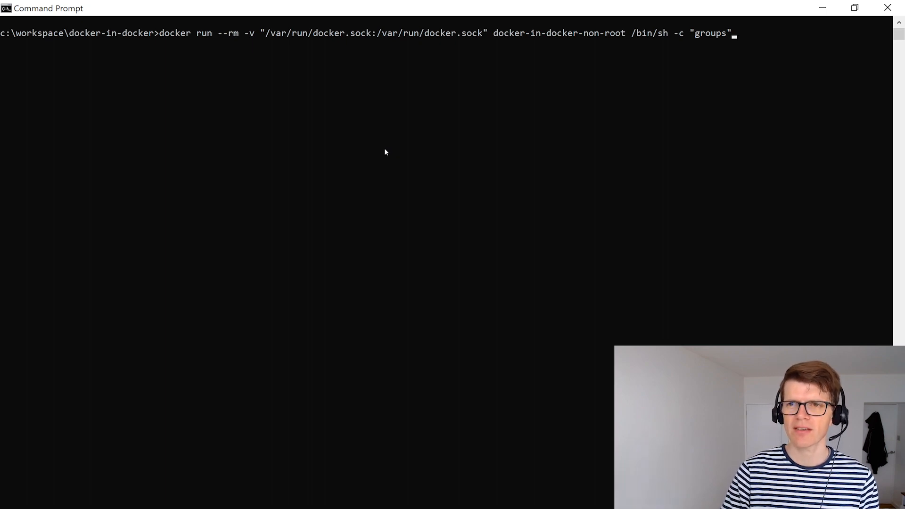
# Show the container user's groups, then again with --group-add 0 granting root group.
pyautogui.press('Return')
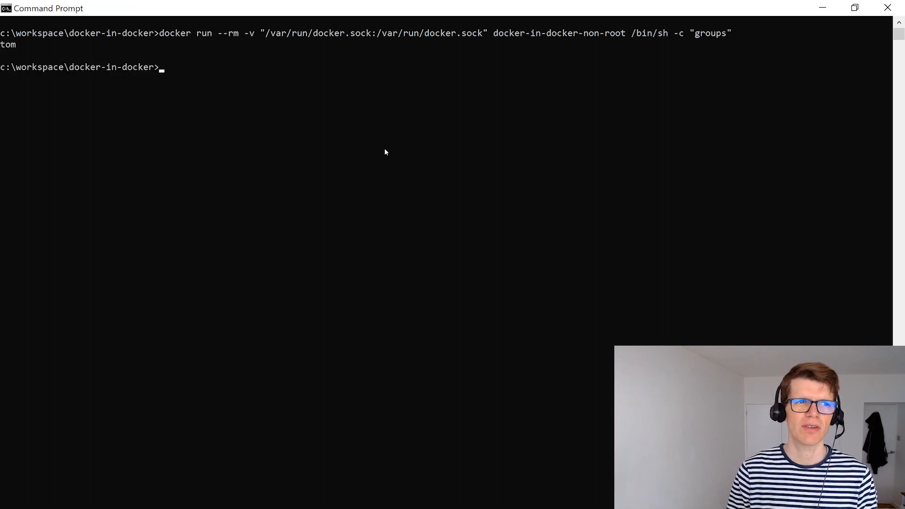
pyautogui.press('Up')
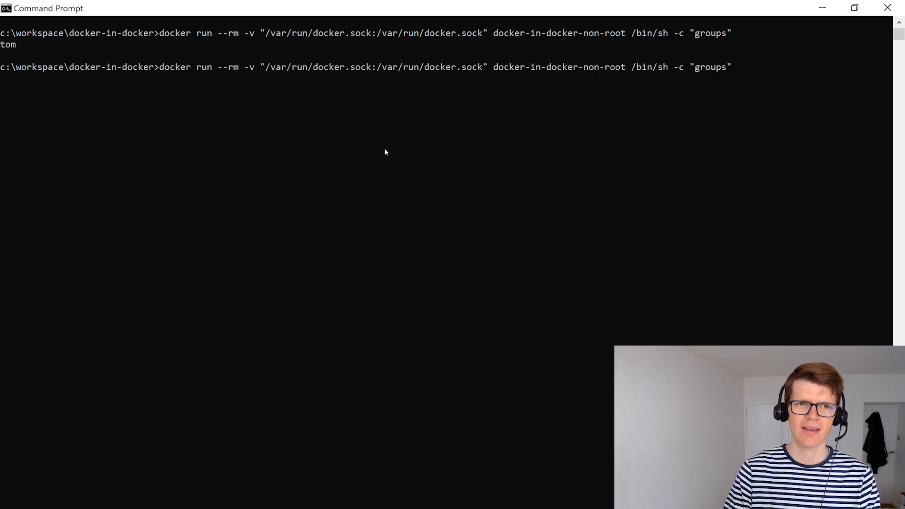
pyautogui.write('--group-add 0')
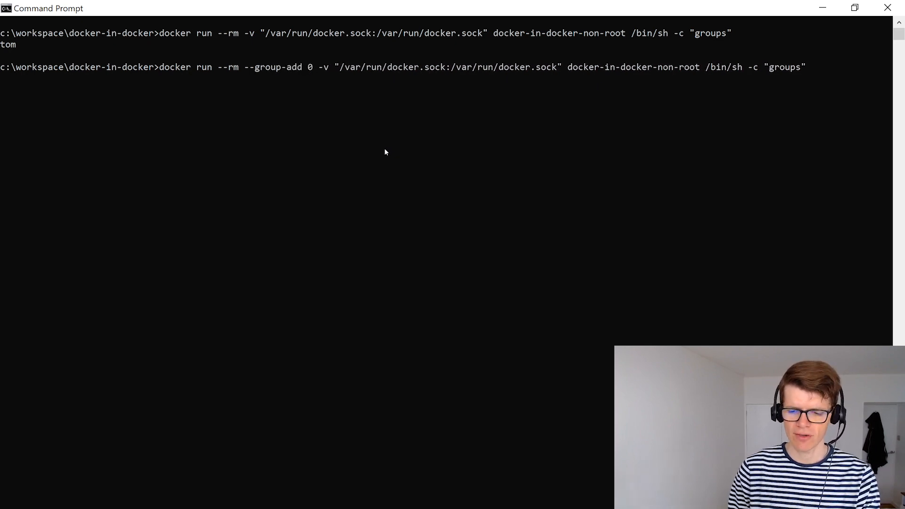
pyautogui.press('Return')
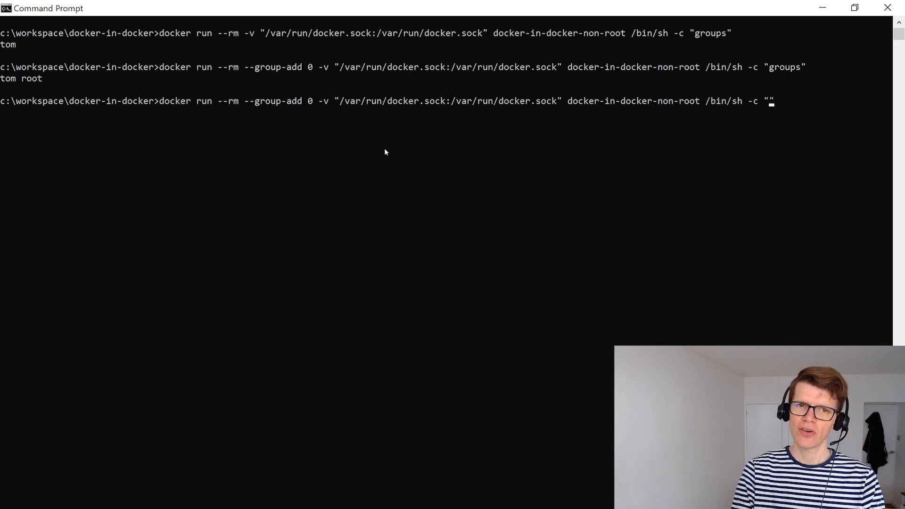
# Run docker ps in the non-root container with --group-add 0.
pyautogui.write('docker')
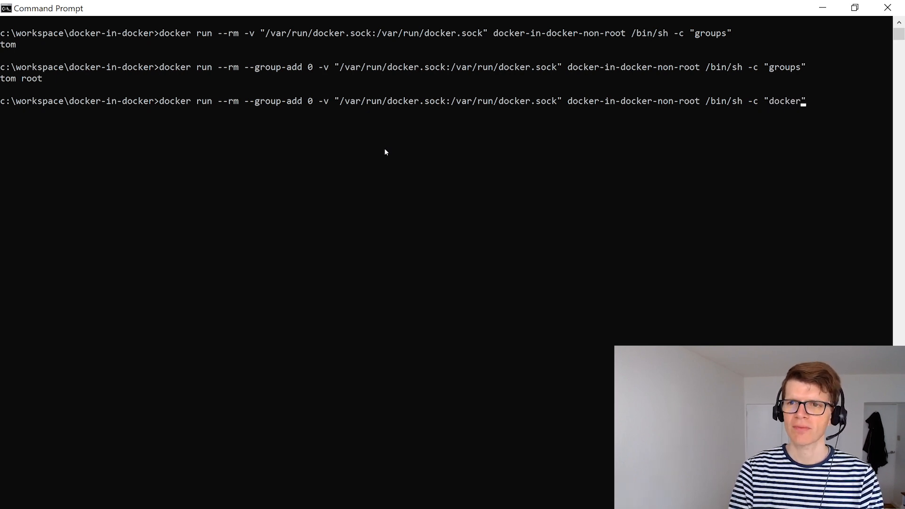
pyautogui.write('ps')
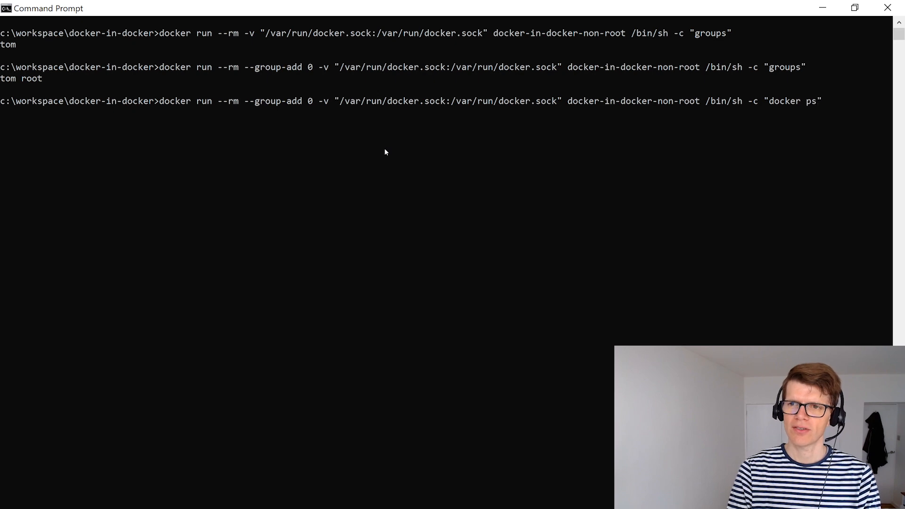
pyautogui.press('Return')
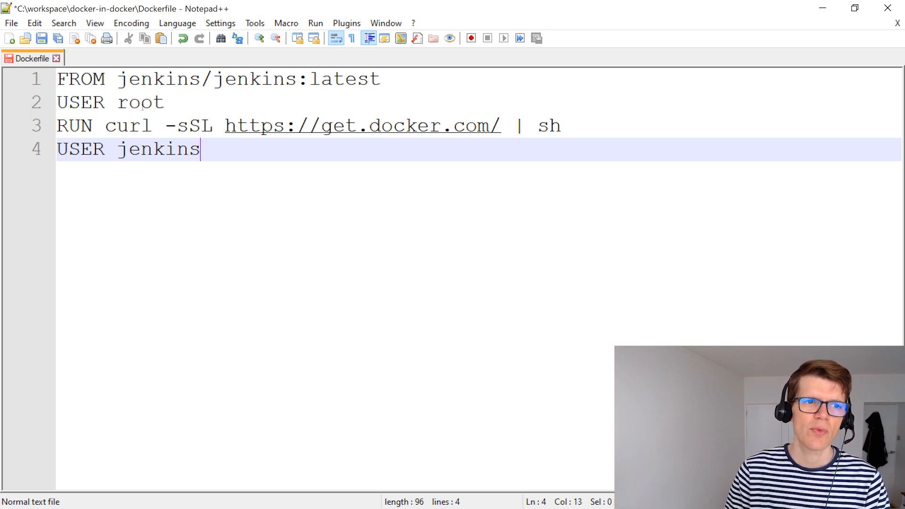
# Highlight the USER root and USER jenkins lines in the Jenkins Dockerfile.
pyautogui.doubleClick(140, 101)
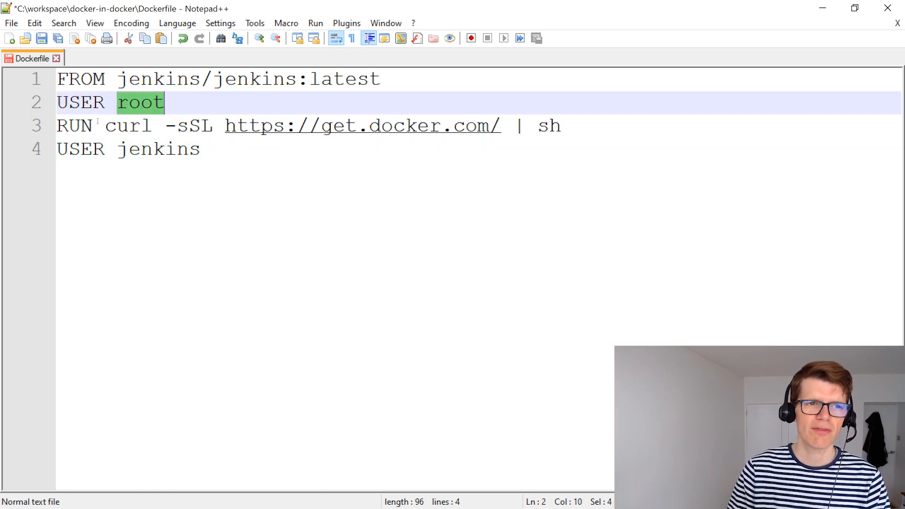
pyautogui.moveTo(478, 136)
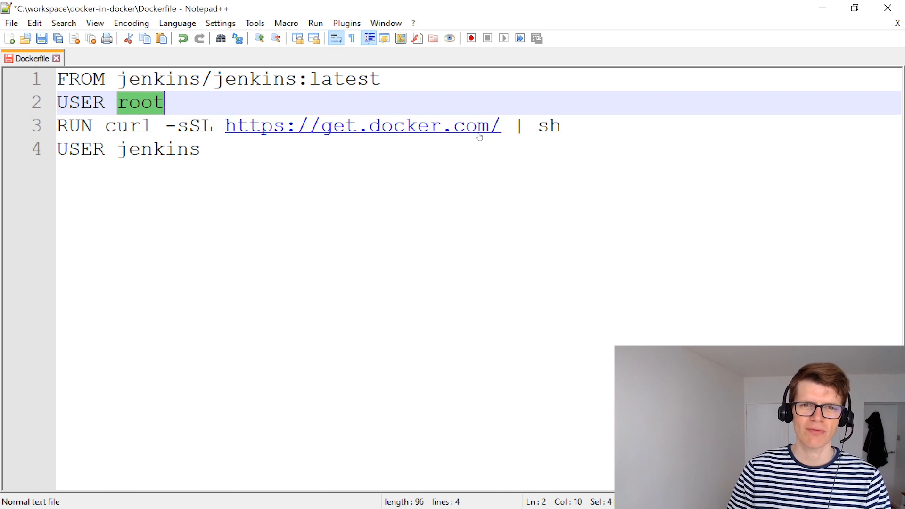
pyautogui.moveTo(569, 125)
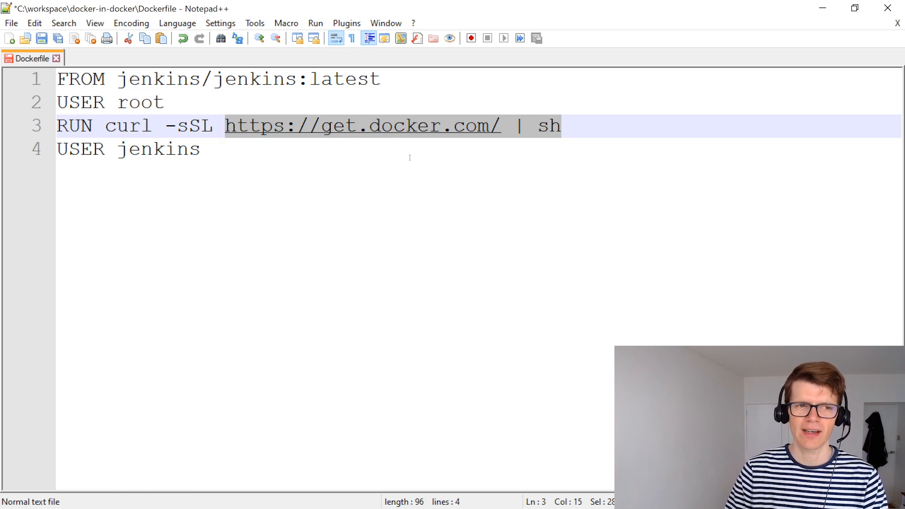
pyautogui.click(145, 149)
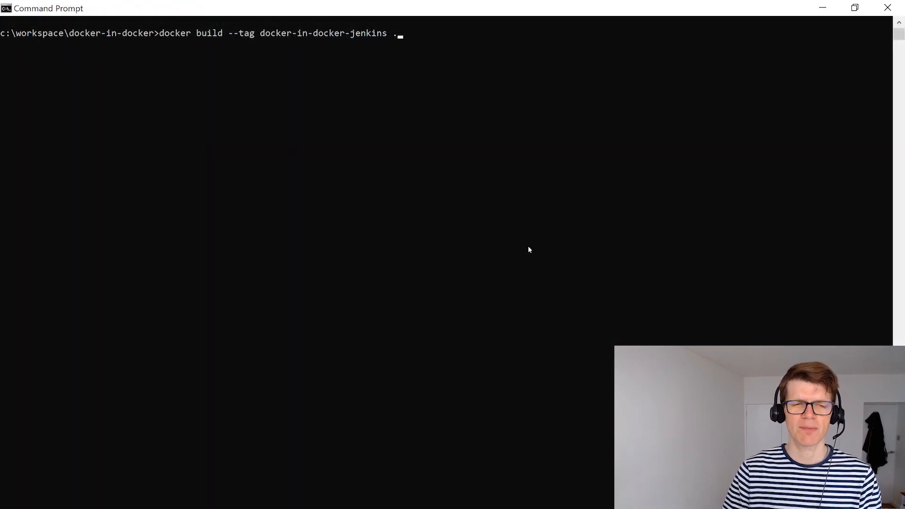
pyautogui.moveTo(661, 305)
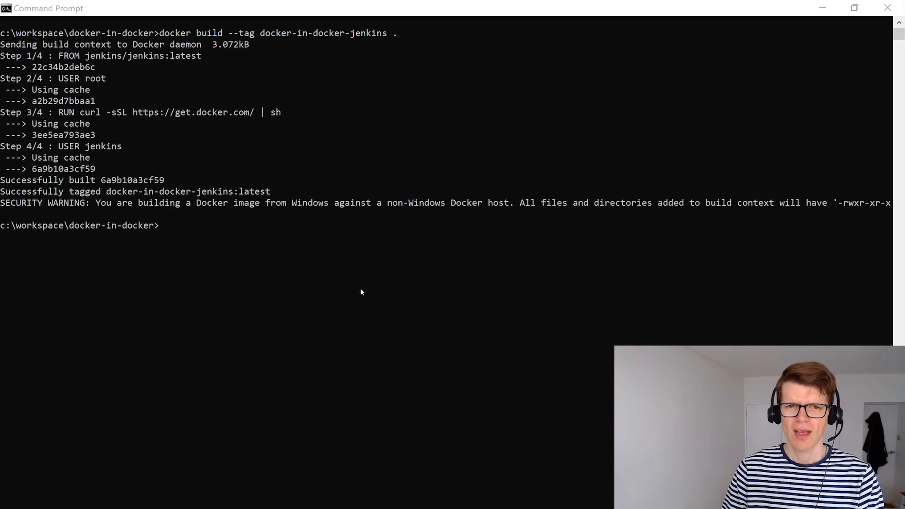
# Start docker-in-docker-jenkins with --rm, --group-add 0, the docker.sock mount and port 8080.
pyautogui.write('docker run --rm --group-add 0 -v "/var/run/docker.sock:/var/run/docker.sock" -p 8080:8080 --name jenkins docker-in-docker-jenkins')
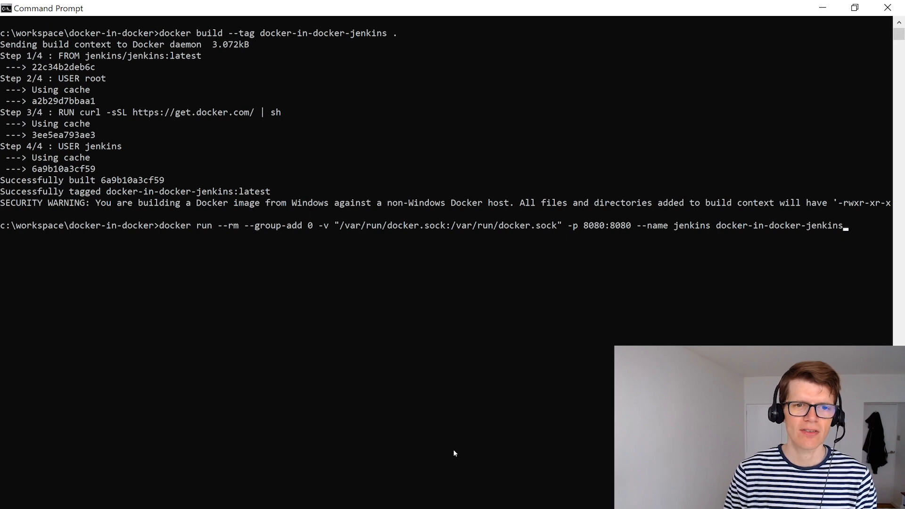
pyautogui.moveTo(248, 231)
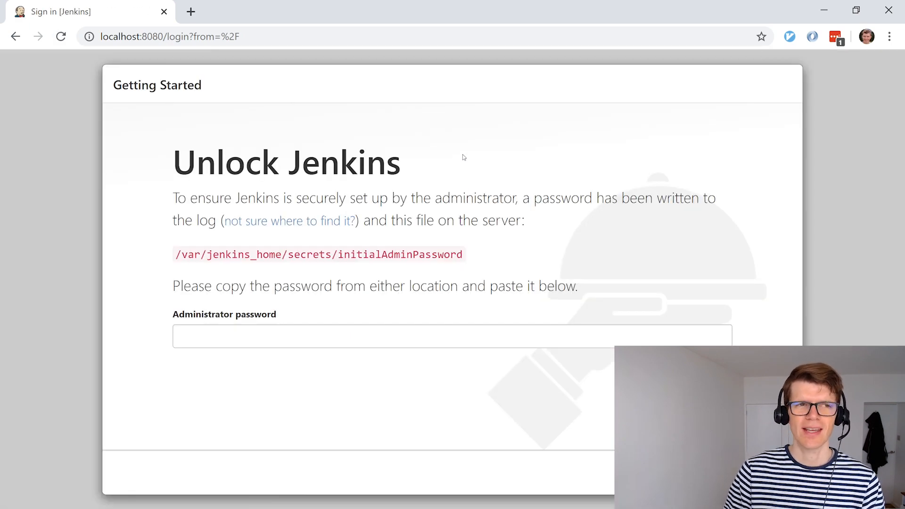
pyautogui.moveTo(164, 55)
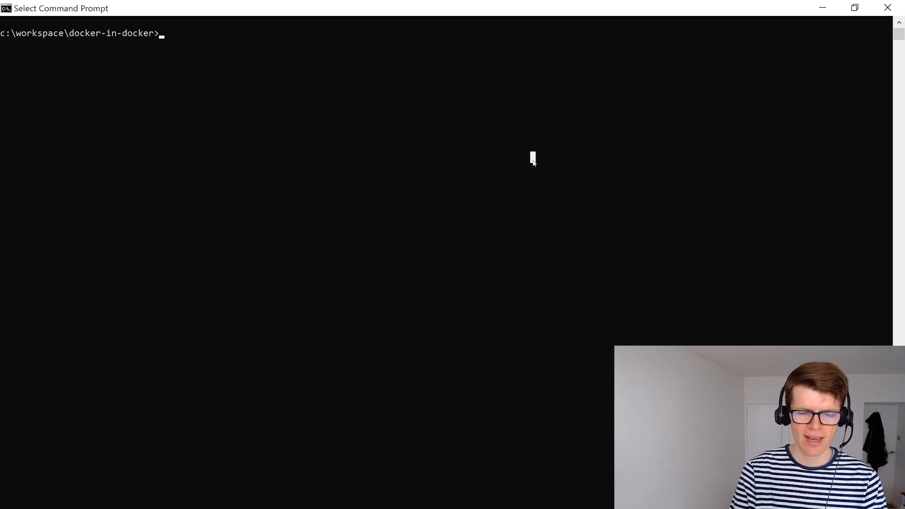
# Run docker exec jenkins docker ps to list containers from inside the jenkins container.
pyautogui.write('docker exe')
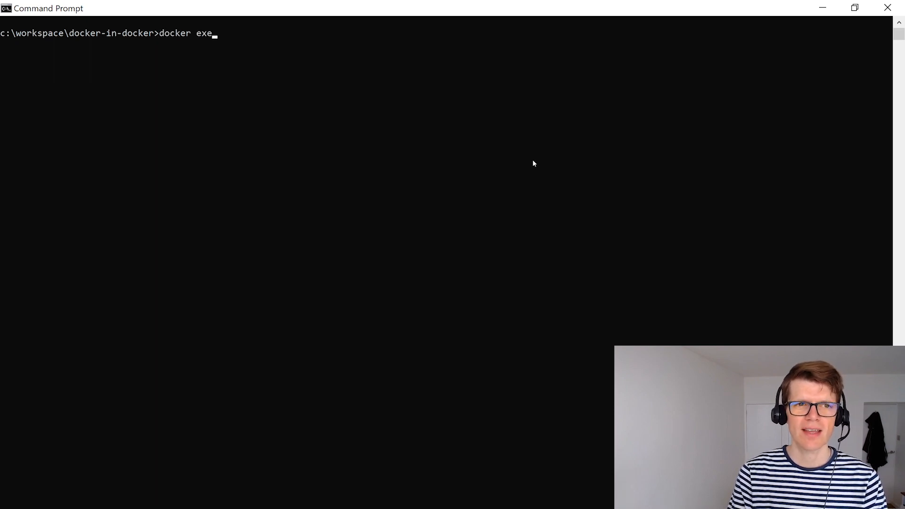
pyautogui.write('c')
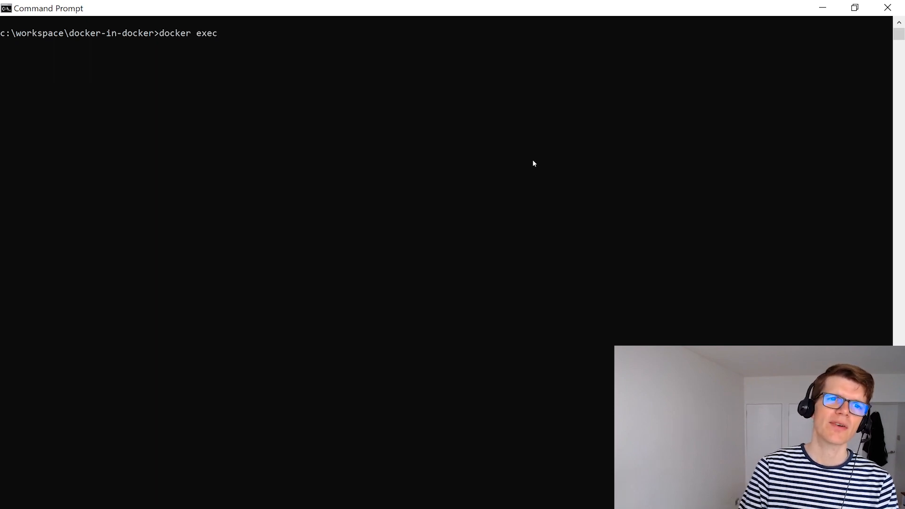
pyautogui.write('jenkins')
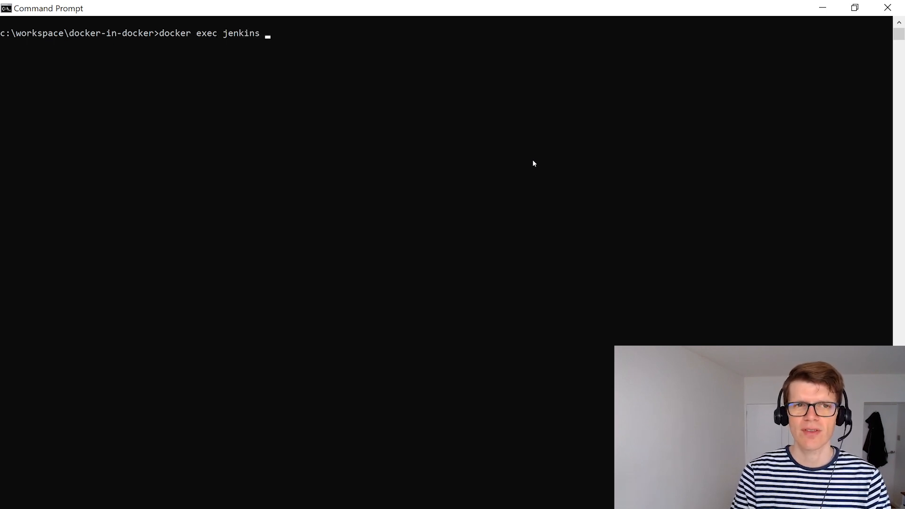
pyautogui.write('docker p')
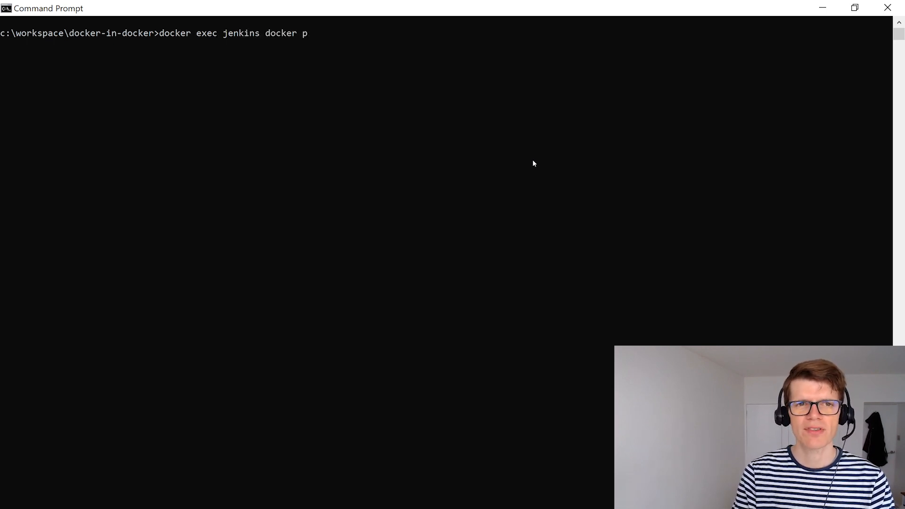
pyautogui.press('Return')
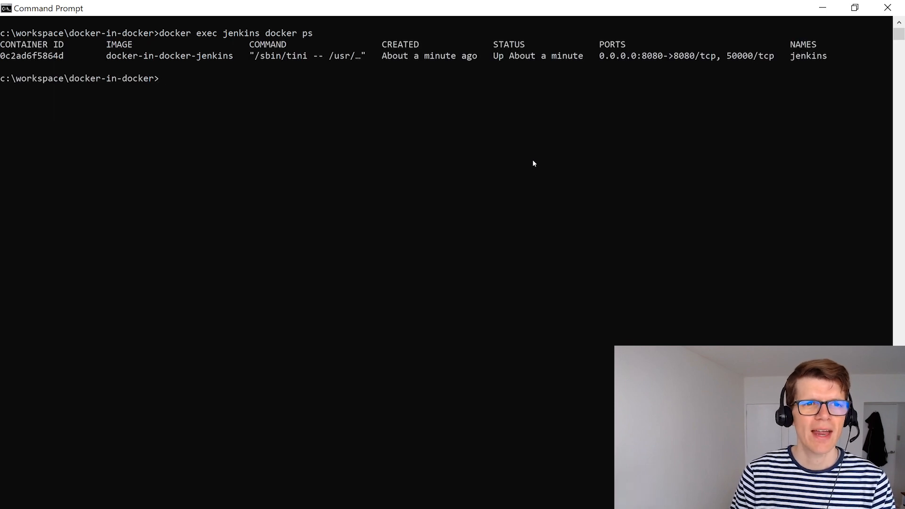